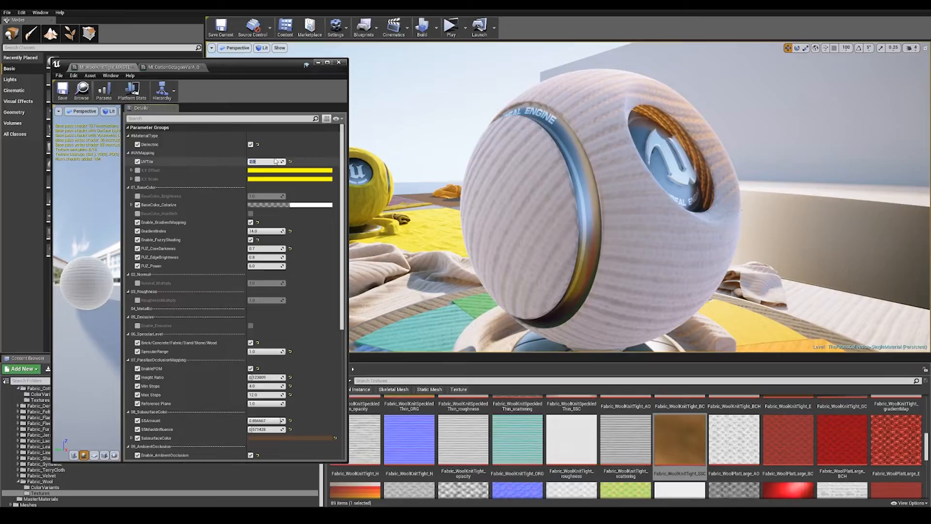
- Expand the 01_UVMapping UV Offset values to review them, then collapse them
click(131, 170)
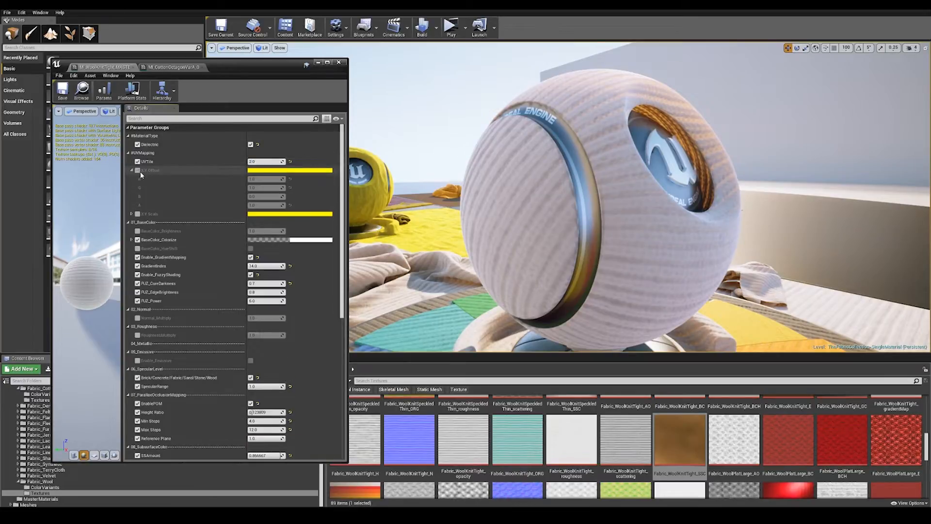
click(131, 170)
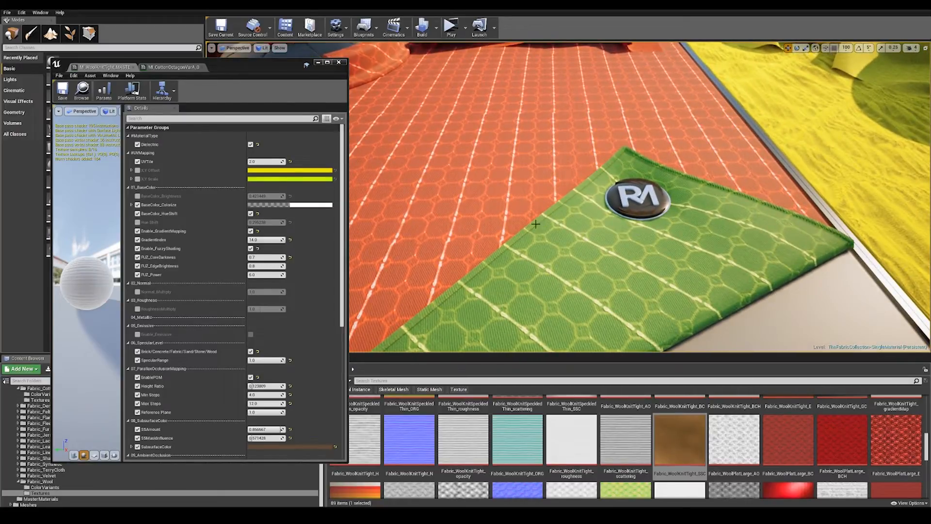
- Confirm a new BaseColor_Colorize colour and set GradientIndex to 2.980952, then 11.399998
scroll(down, 3)
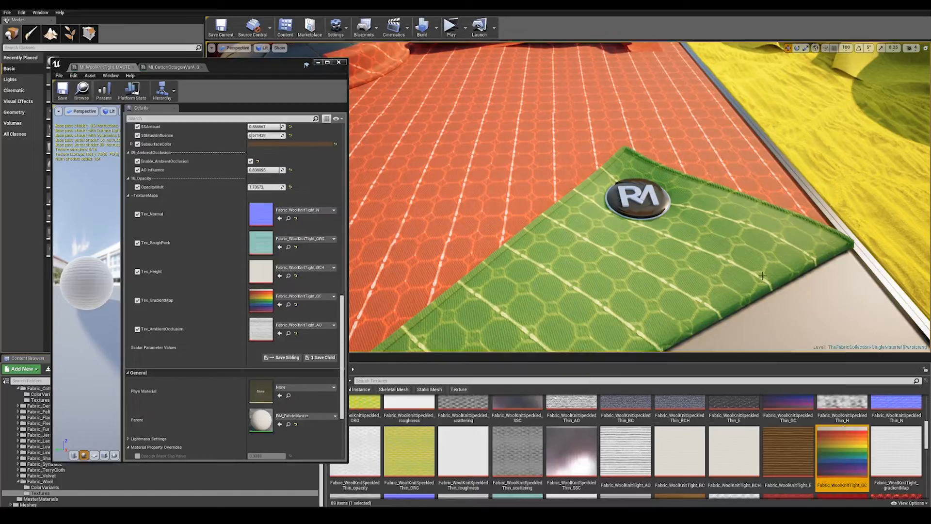
click(175, 67)
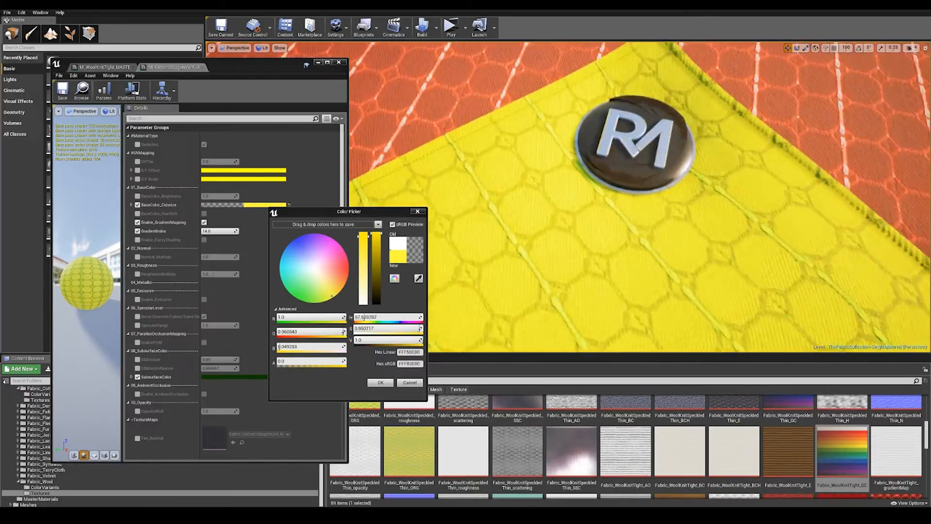
click(380, 382)
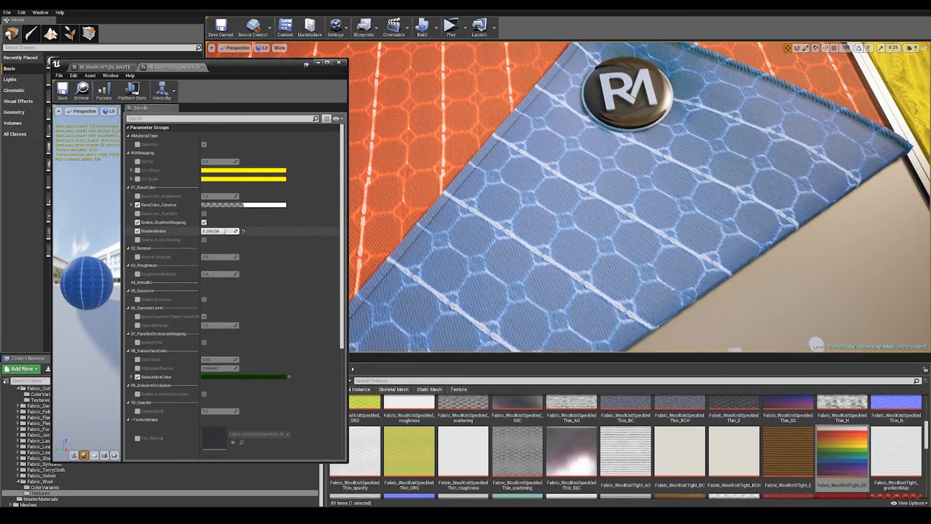
text(2.980952)
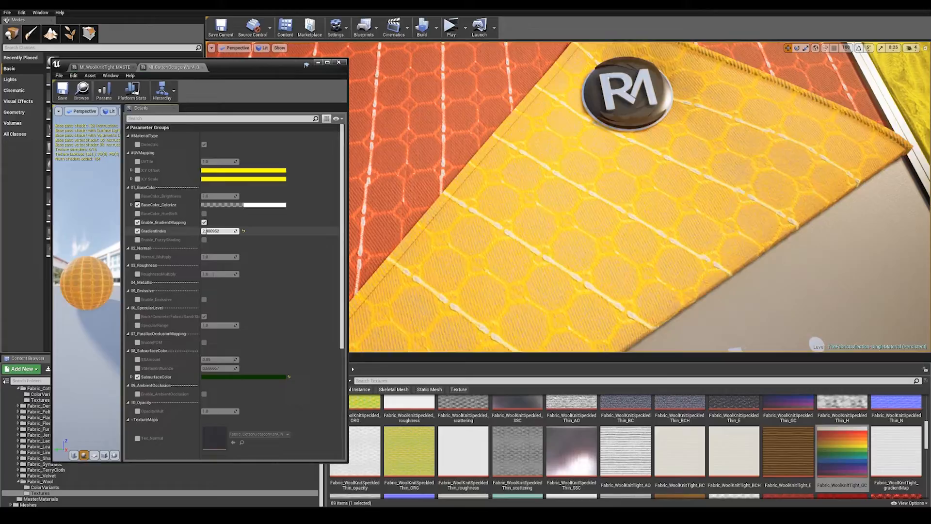
text(11.399998)
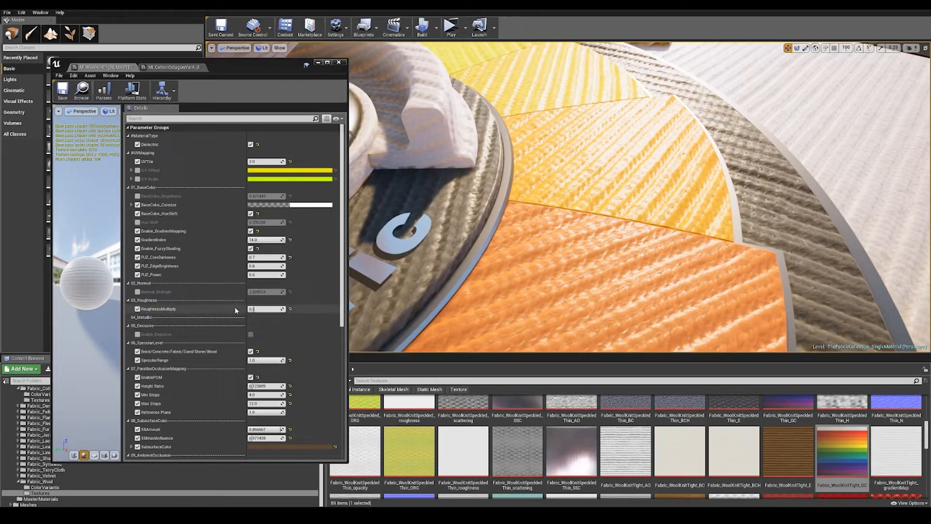
- Enable RoughnessMultiply under 03_Roughness for the yellow and orange fabric wedges
click(137, 309)
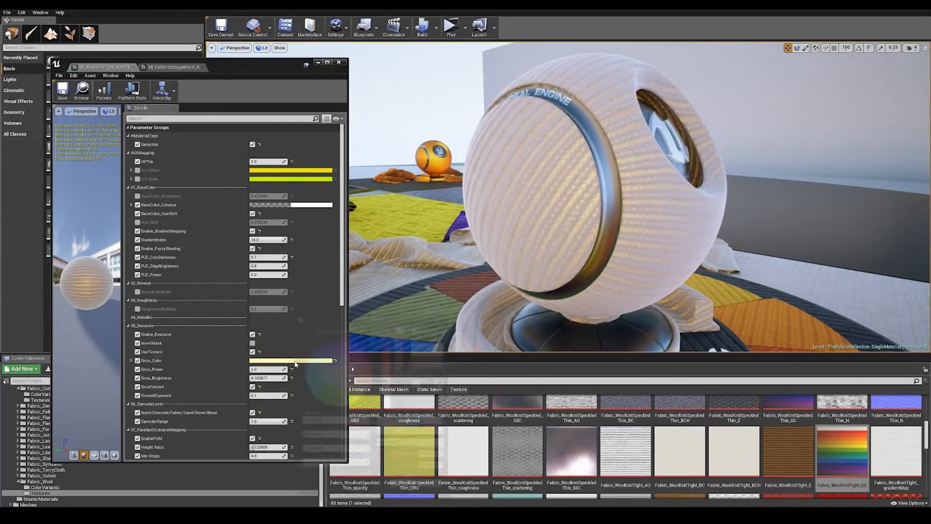
- Pick a colour for the emissive glow from the Emis_Color swatch
click(290, 359)
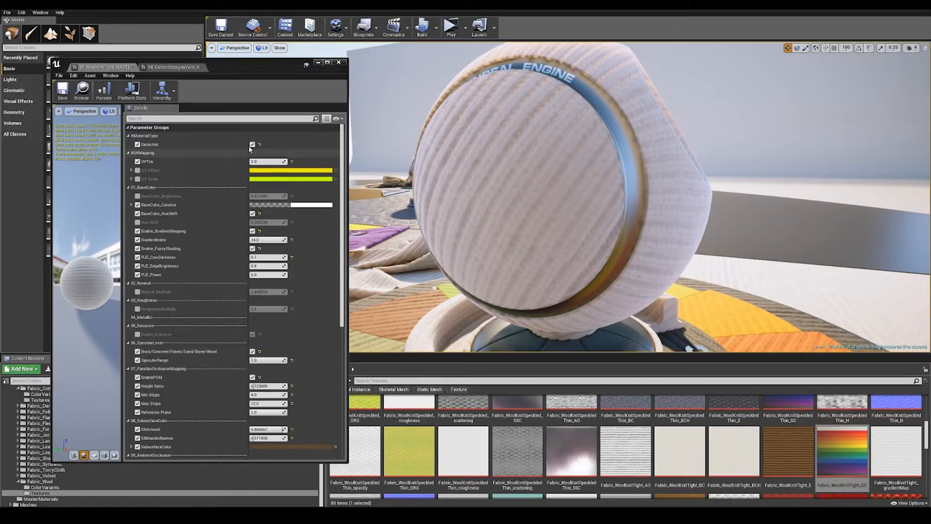
- Untick Enable_Emissive to switch the sphere's glow off
click(252, 144)
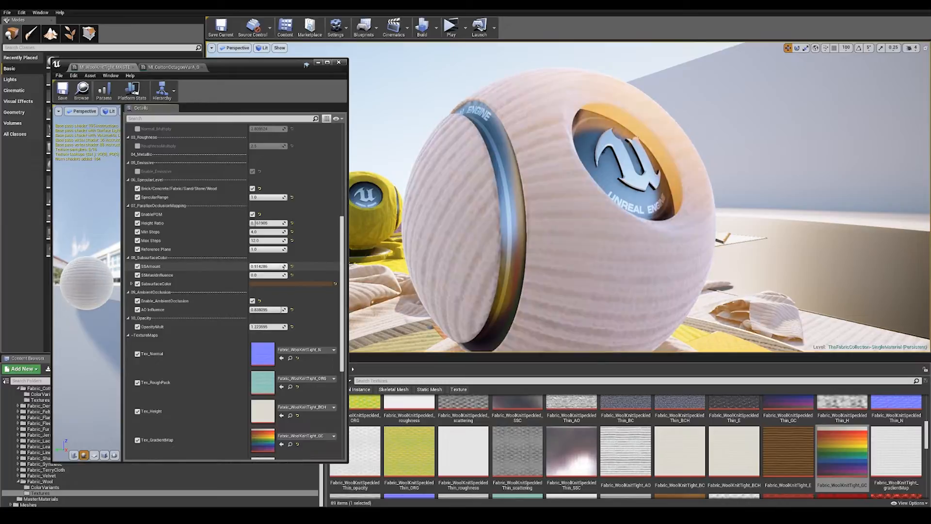
- Drag the SSAmount value to adjust the subsurface scattering amount
drag(268, 266, 264, 266)
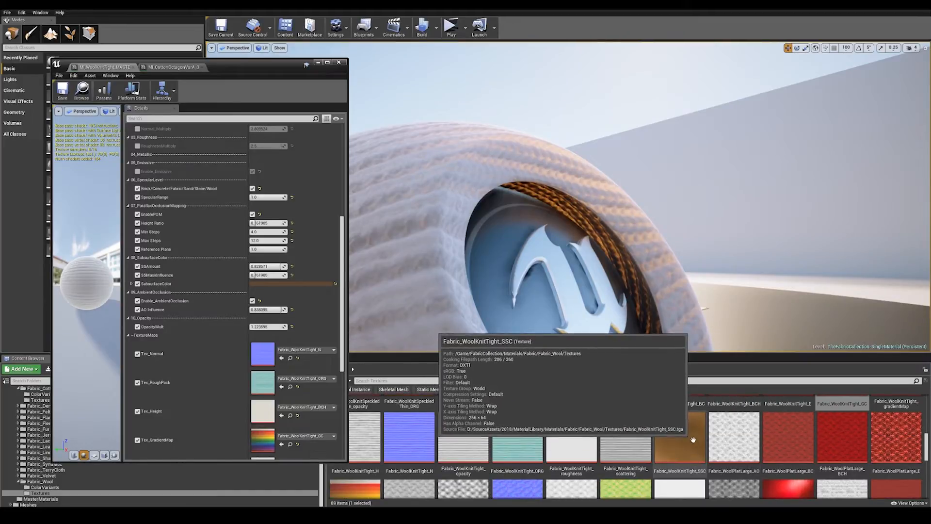
- Open Fabric_WoolKnitTight_SSC from the Content Browser in the Texture Editor
double_click(679, 436)
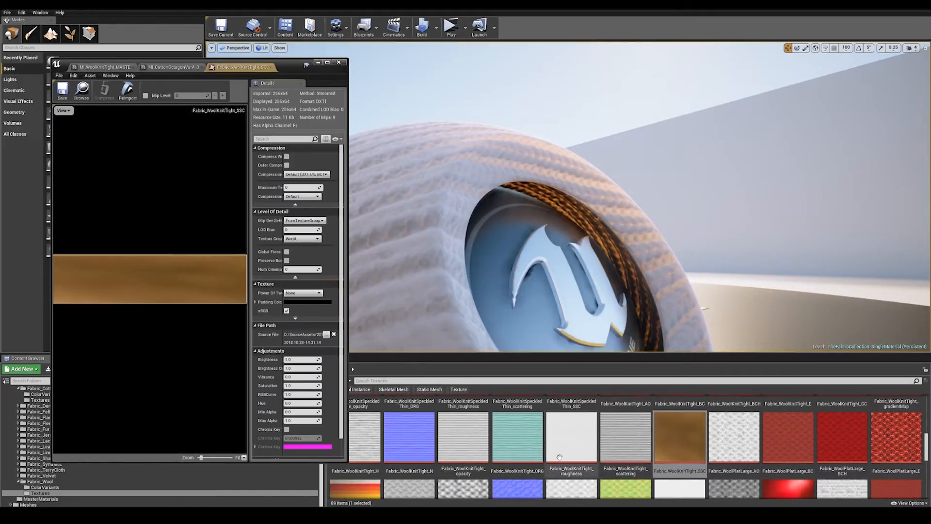
mouse_move(173, 296)
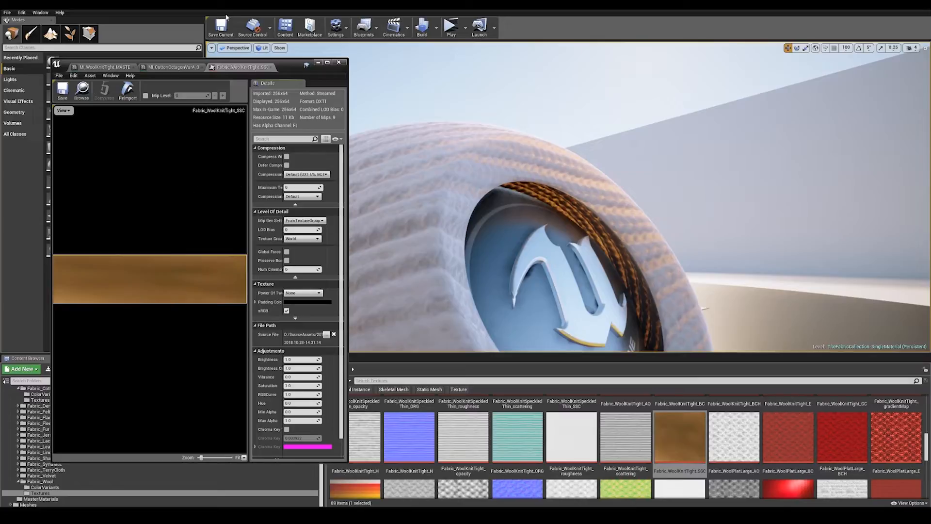
- Close the SSC texture viewer and scroll Details toward the TextureMaps group
click(170, 67)
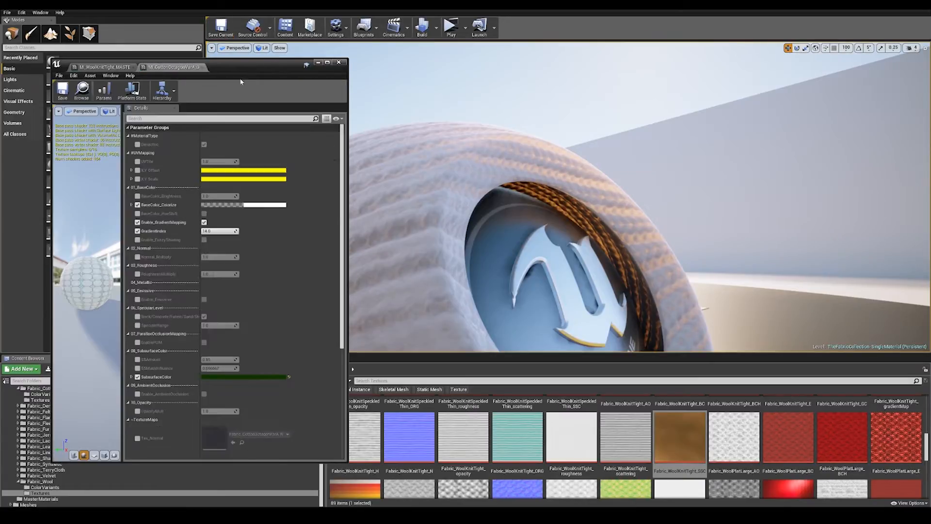
scroll(down, 3)
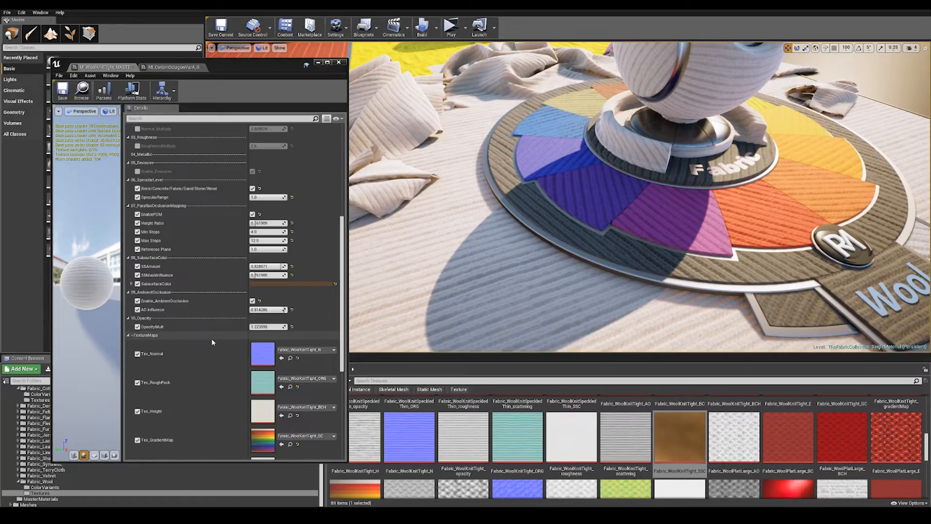
- Set parallax Min Steps to 4.0, then scroll to the texture maps and Shading Model override
scroll(down, 3)
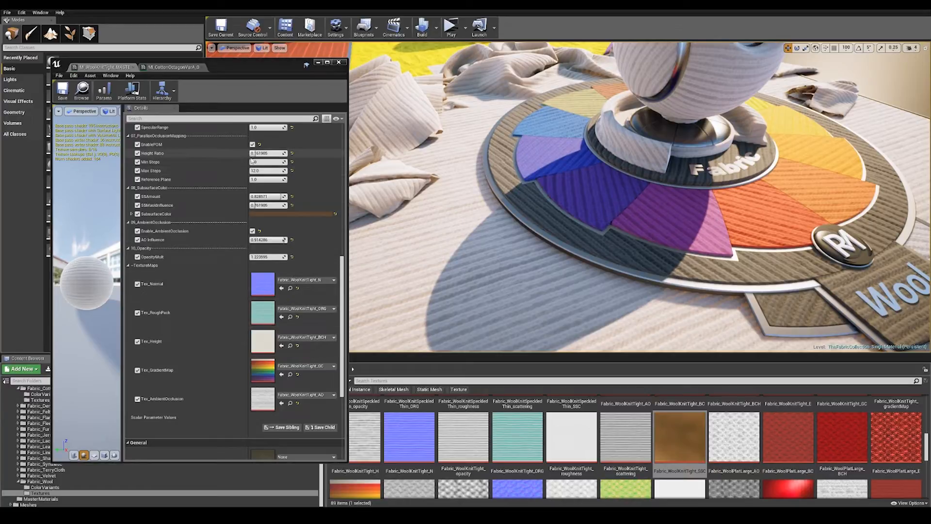
text(4.0)
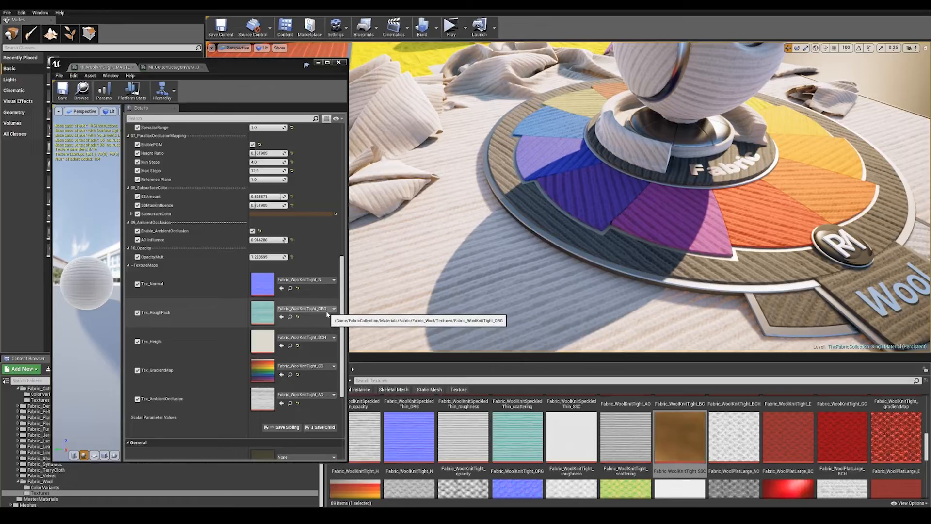
mouse_move(628, 446)
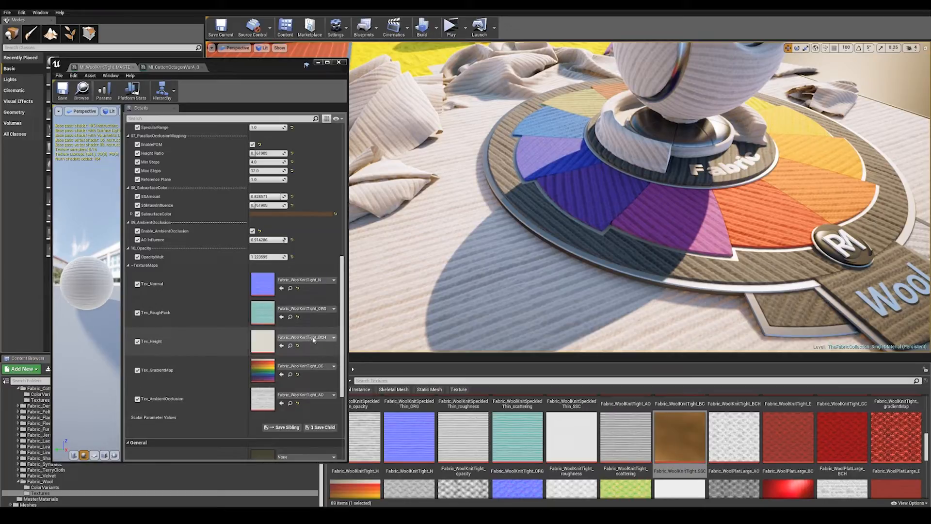
scroll(down, 3)
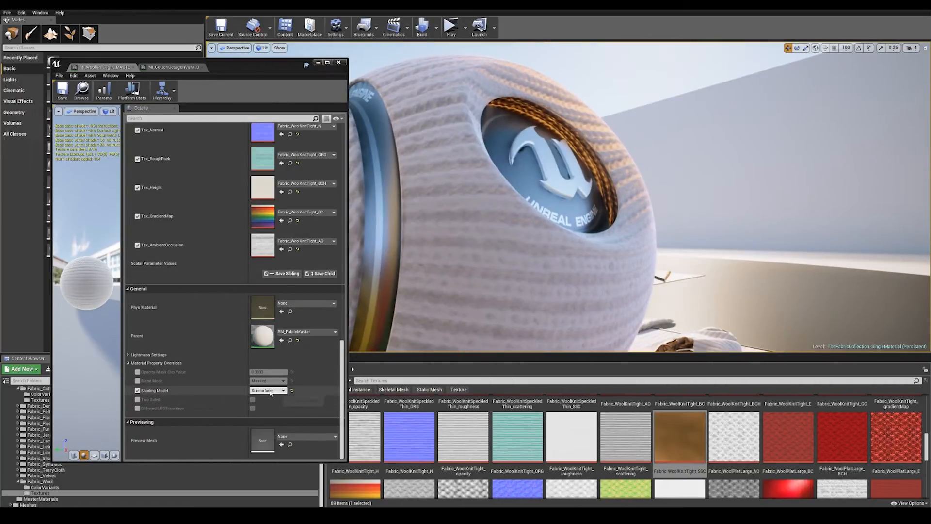
click(268, 390)
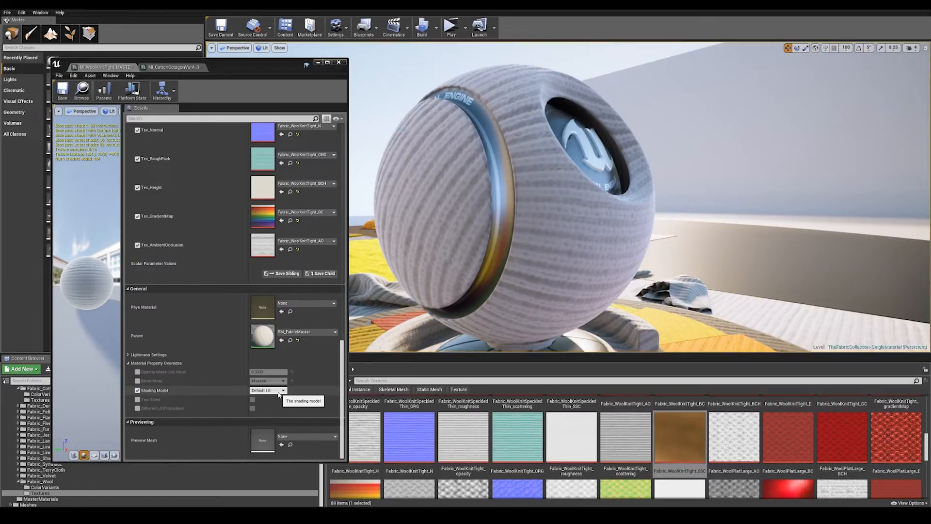
click(267, 390)
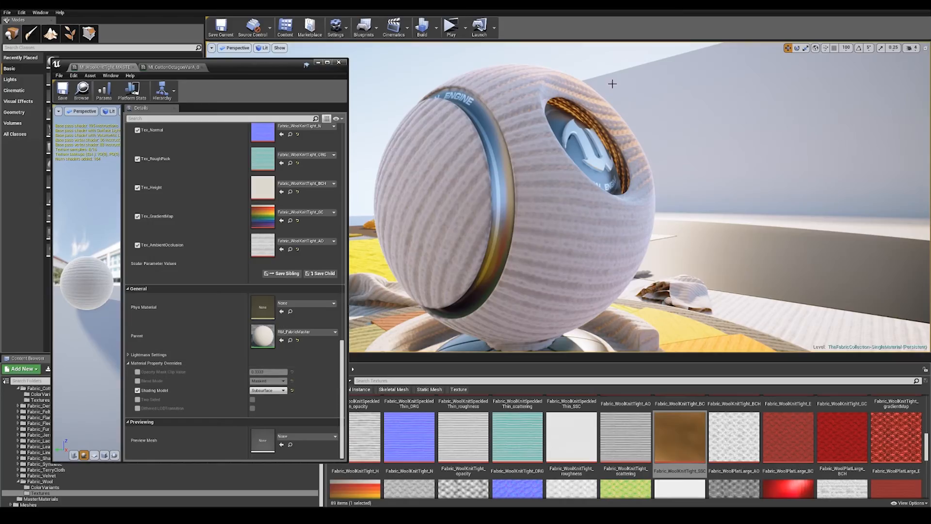